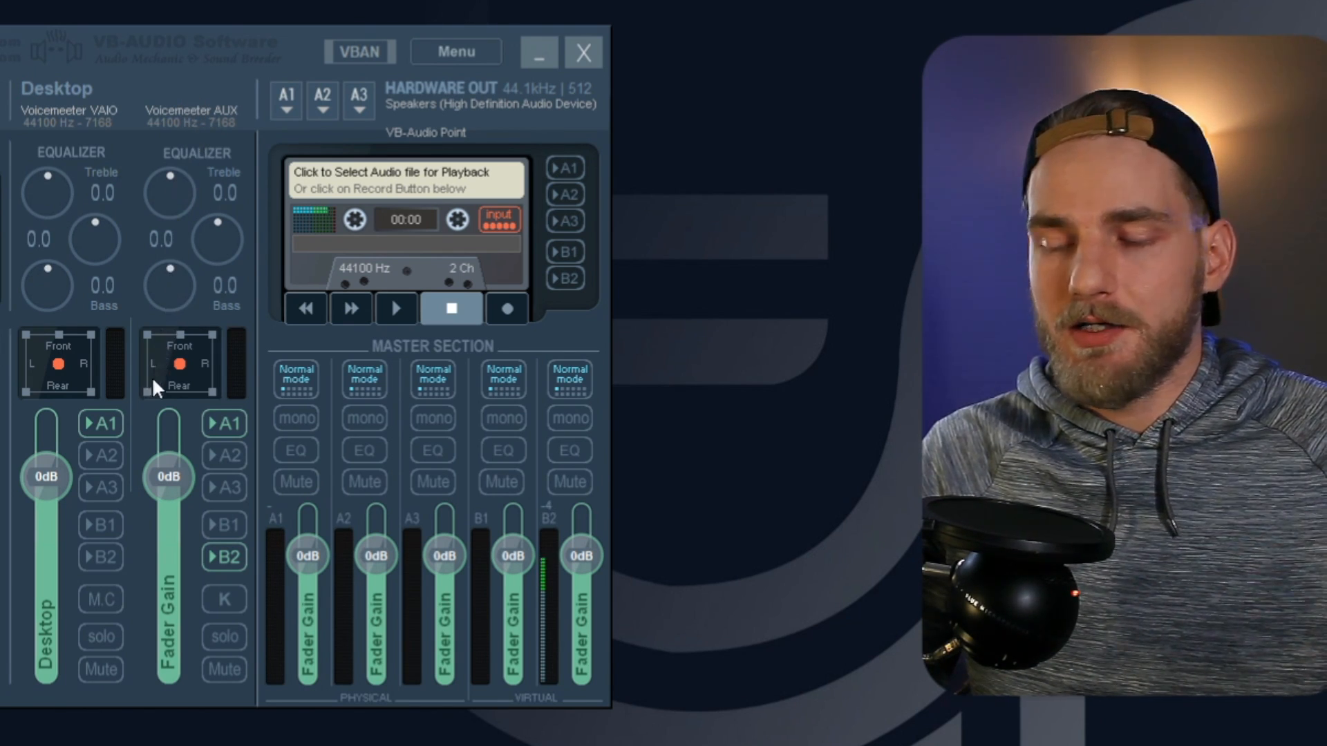
{"action": "mouse_move", "coordinate": [229, 572]}
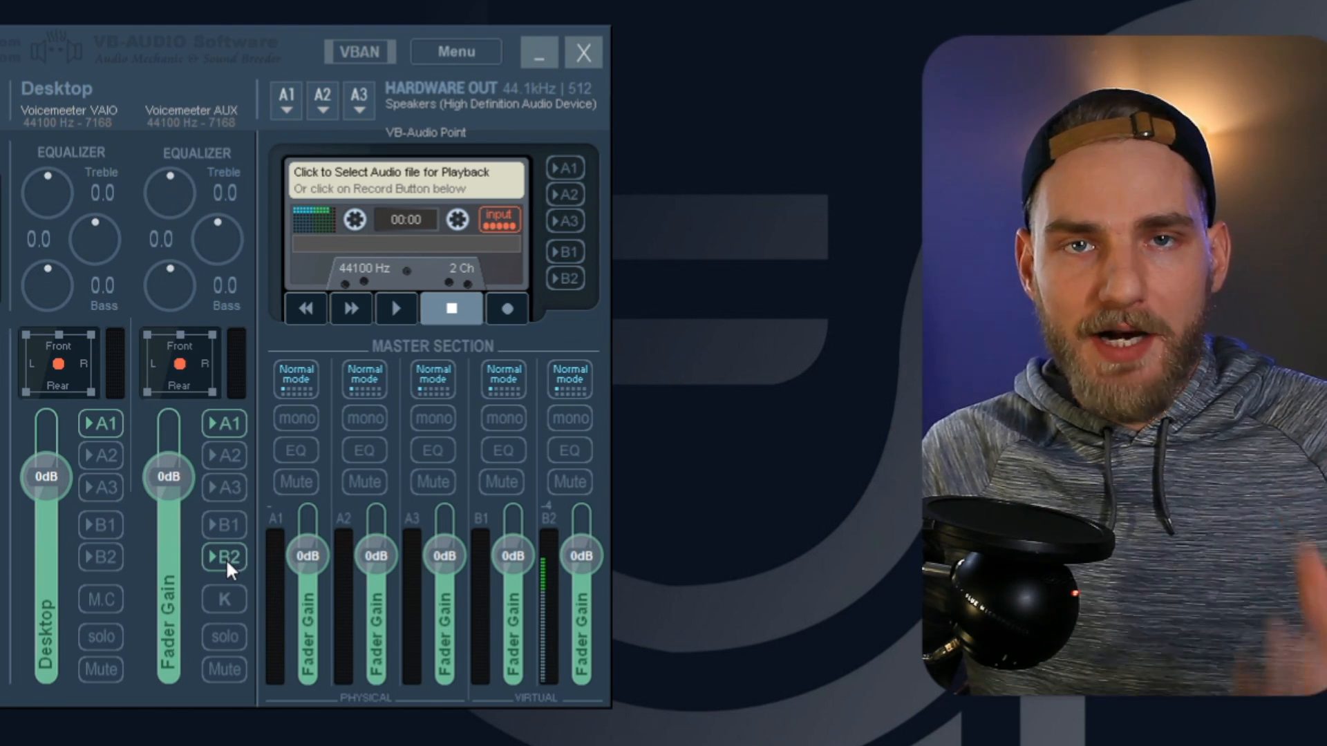
Step: Lower the Voicemeeter AUX strip's fader gain from 0 dB to about -22.8 dB
{"action": "left_click", "coordinate": [224, 575]}
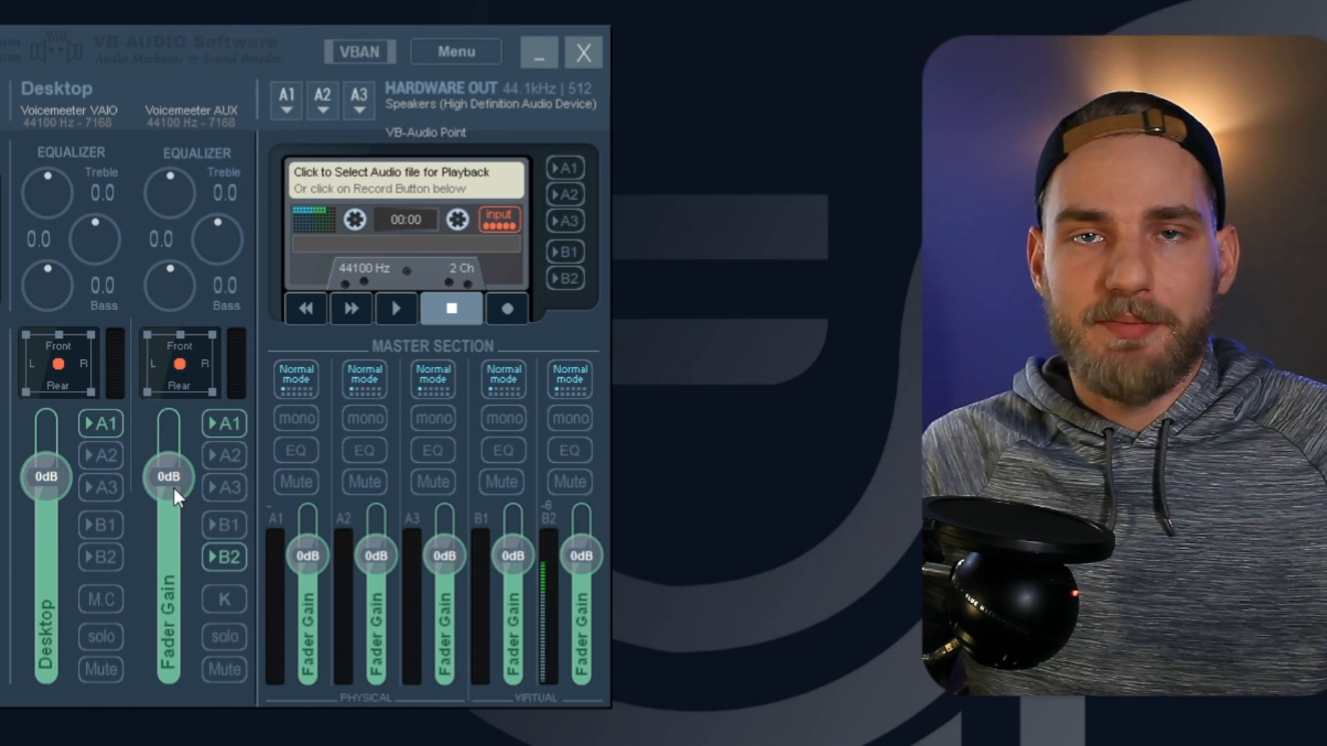
{"action": "left_click_drag", "start_coordinate": [168, 477], "coordinate": [169, 542]}
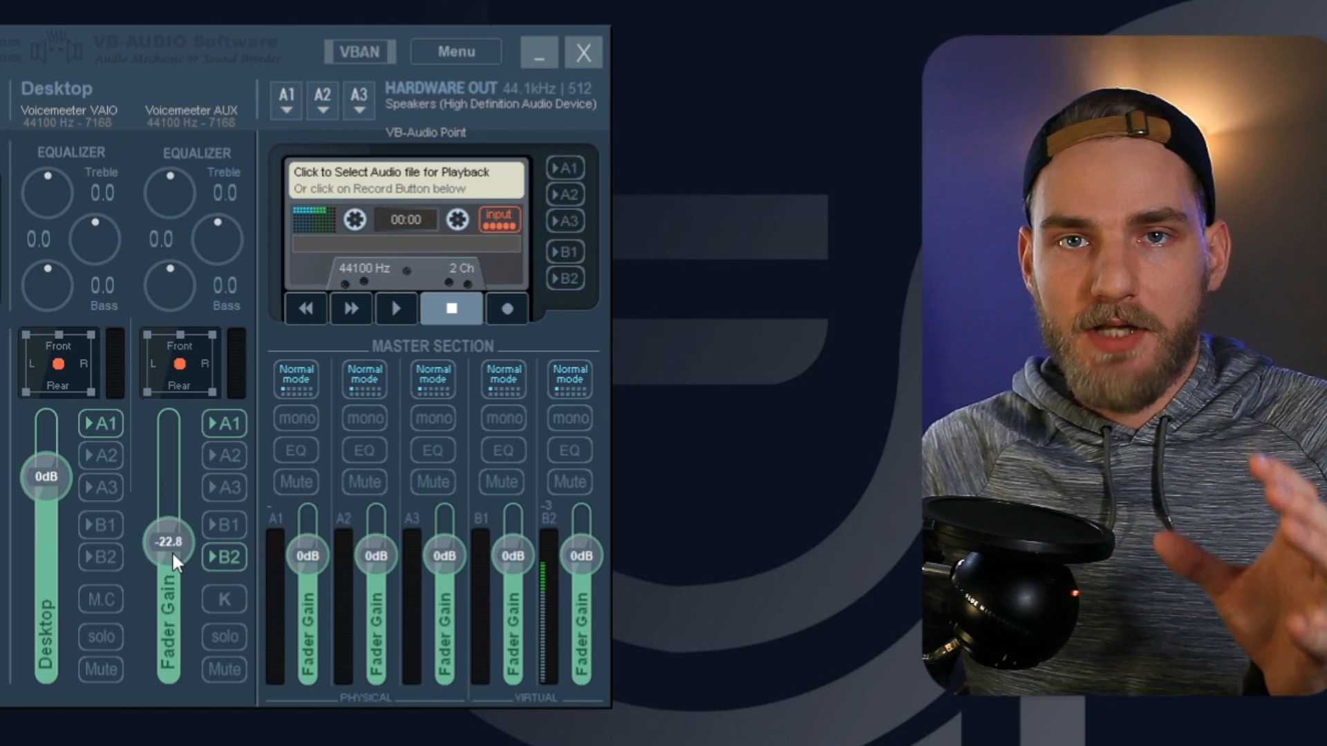
{"action": "left_click_drag", "start_coordinate": [168, 542], "coordinate": [169, 565]}
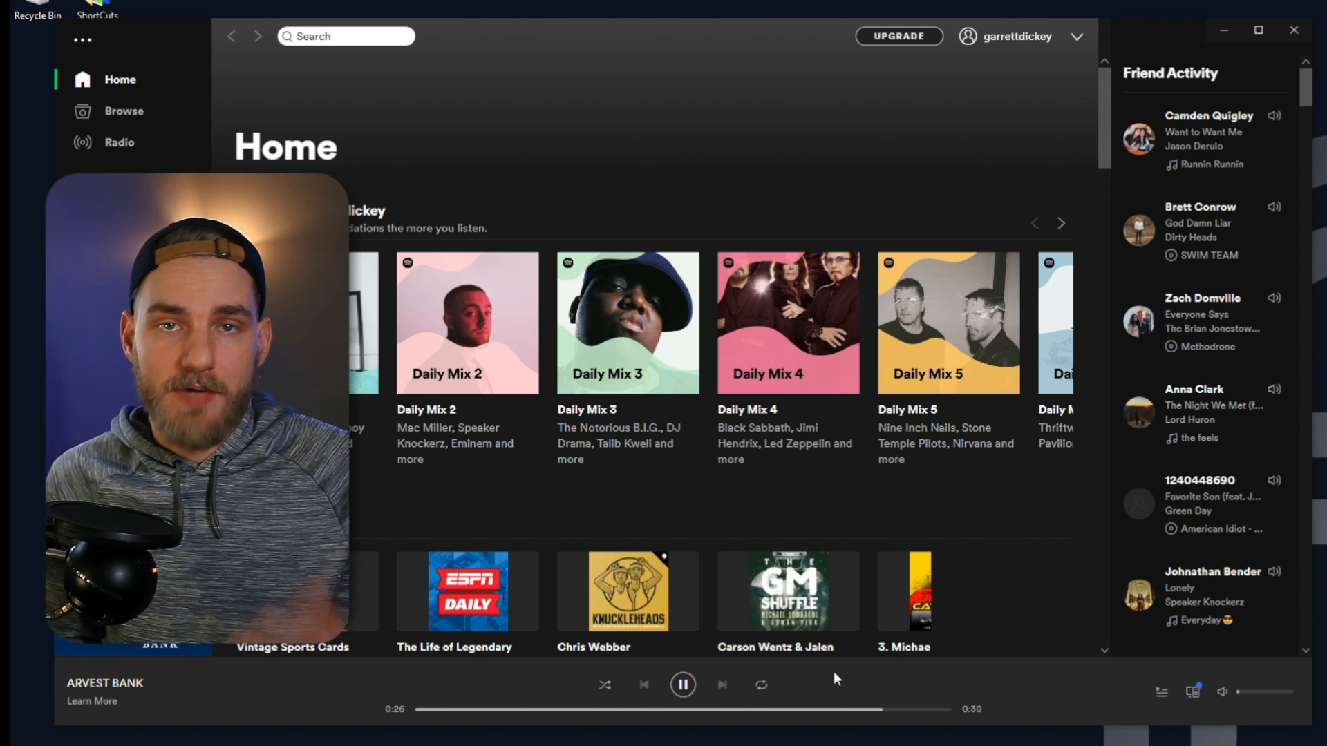
{"action": "left_click", "coordinate": [456, 733]}
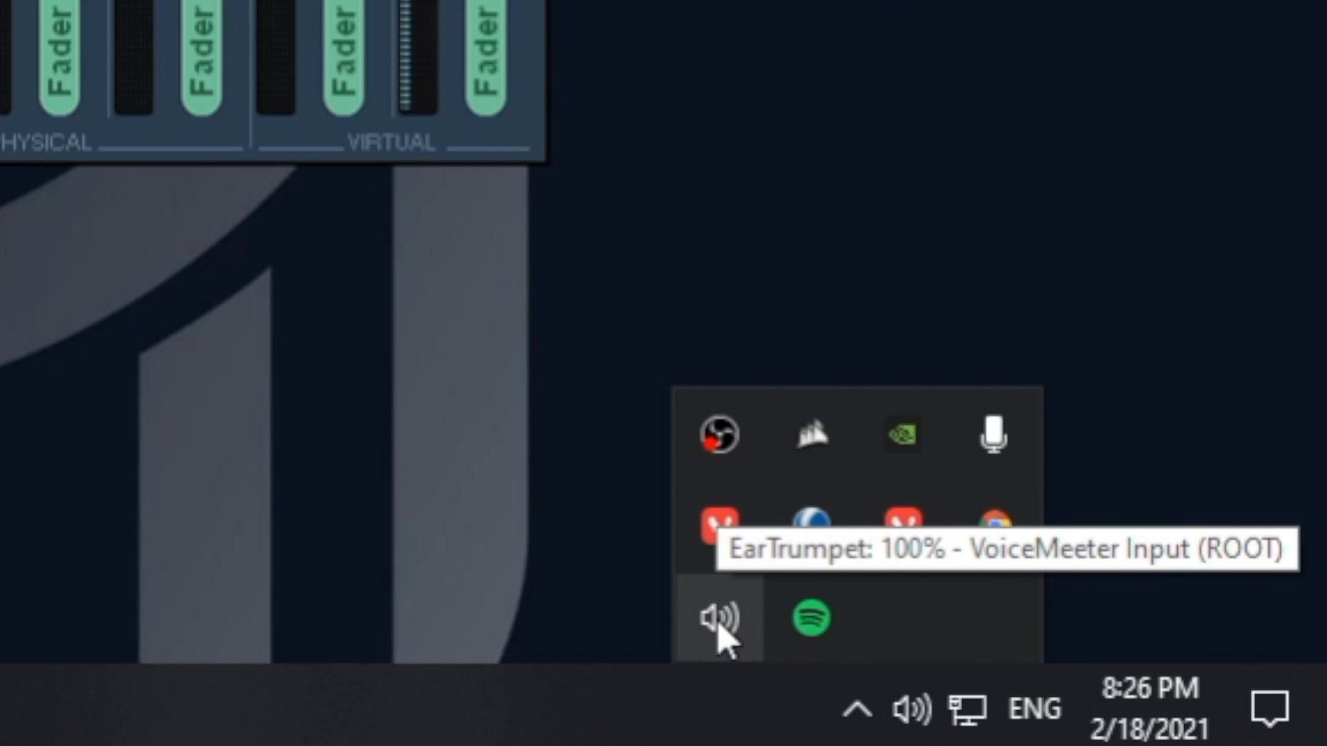
Step: Show Spotify's playback device list in EarTrumpet, with VoiceMeeter Aux Input assigned
{"action": "left_click", "coordinate": [716, 620]}
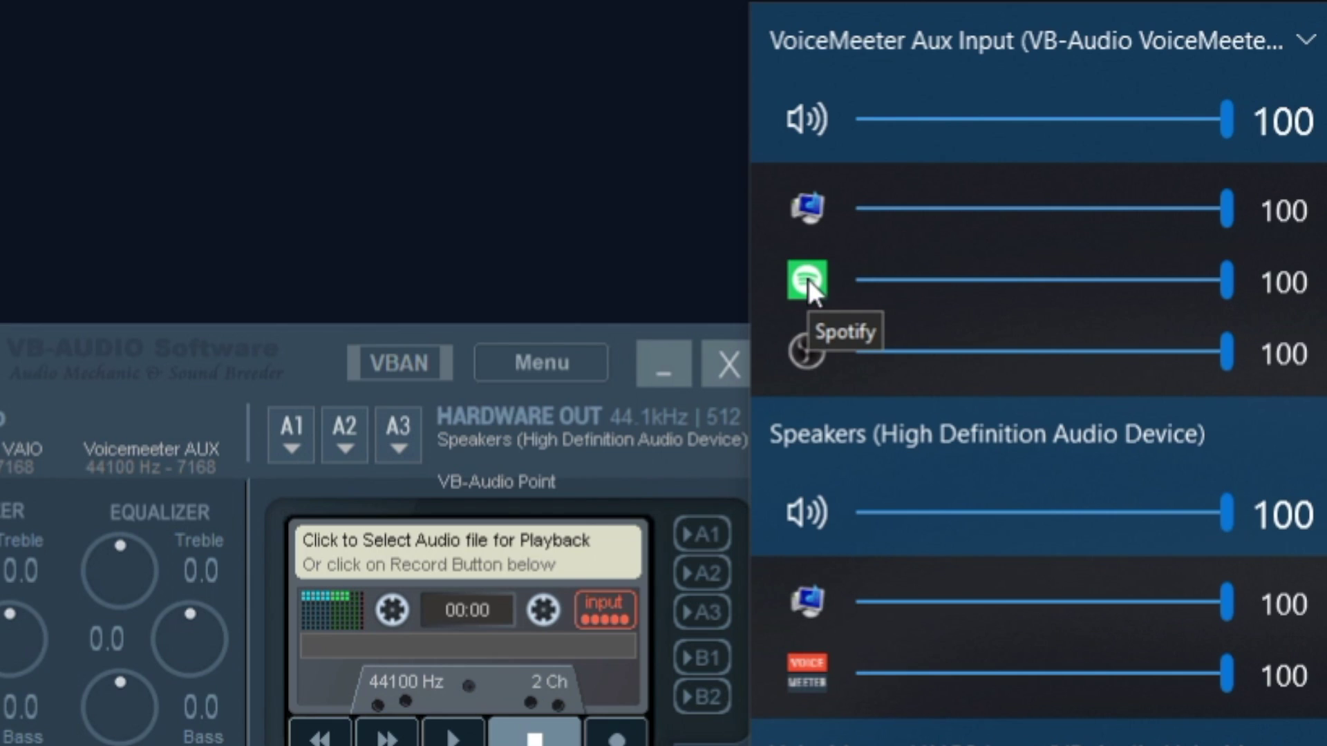
{"action": "left_click", "coordinate": [806, 285]}
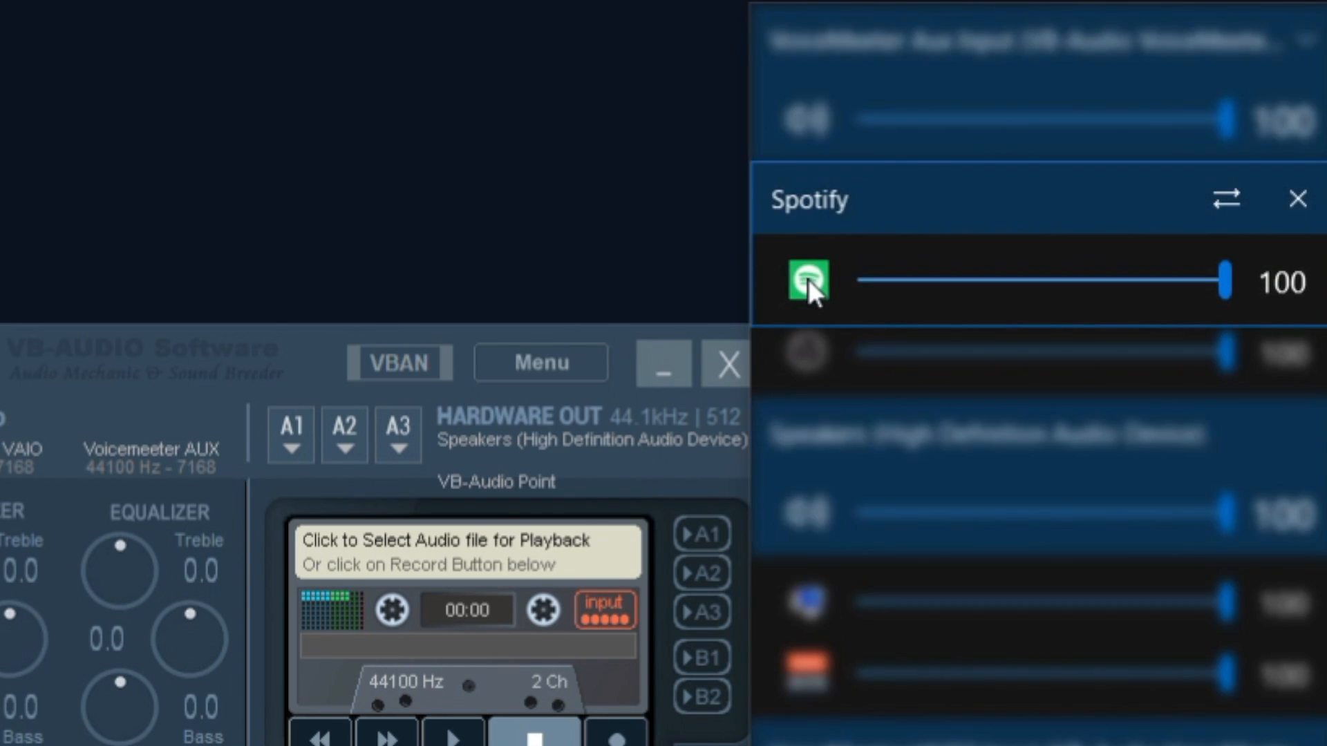
{"action": "left_click", "coordinate": [1231, 199]}
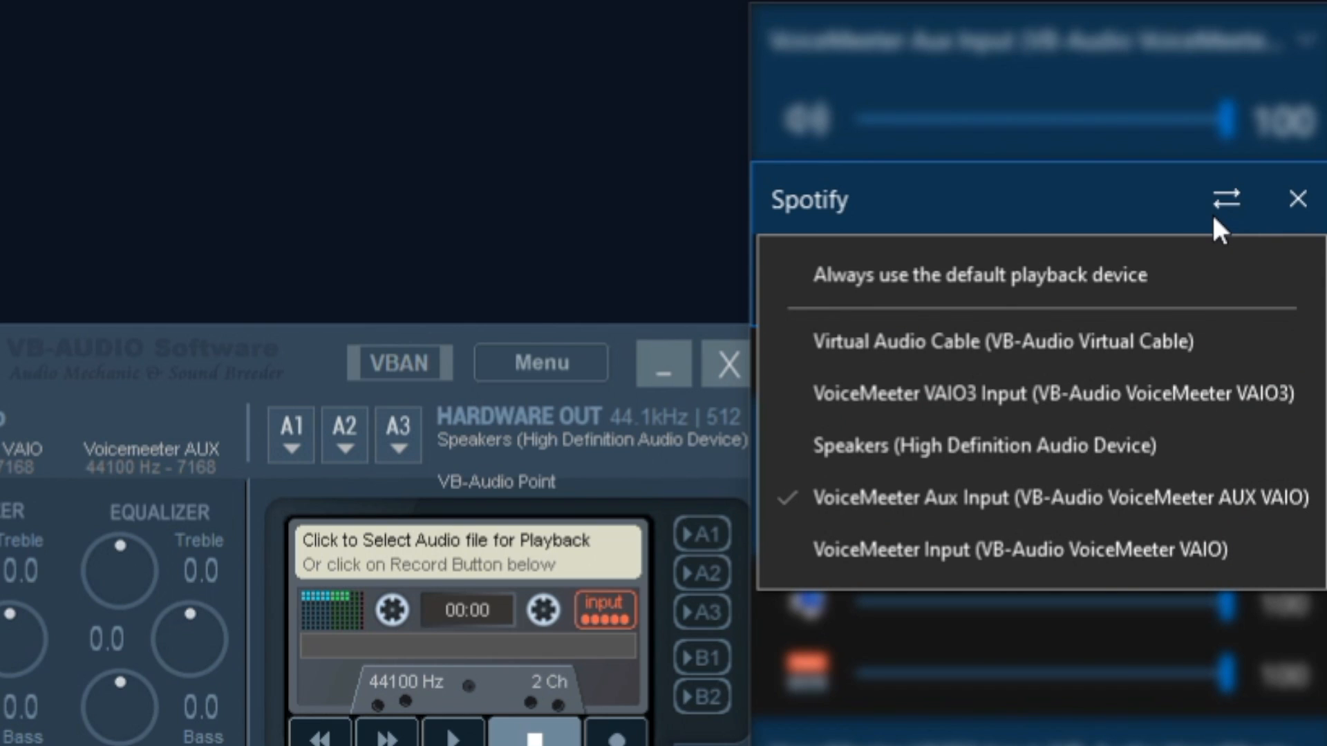
{"action": "mouse_move", "coordinate": [1011, 520]}
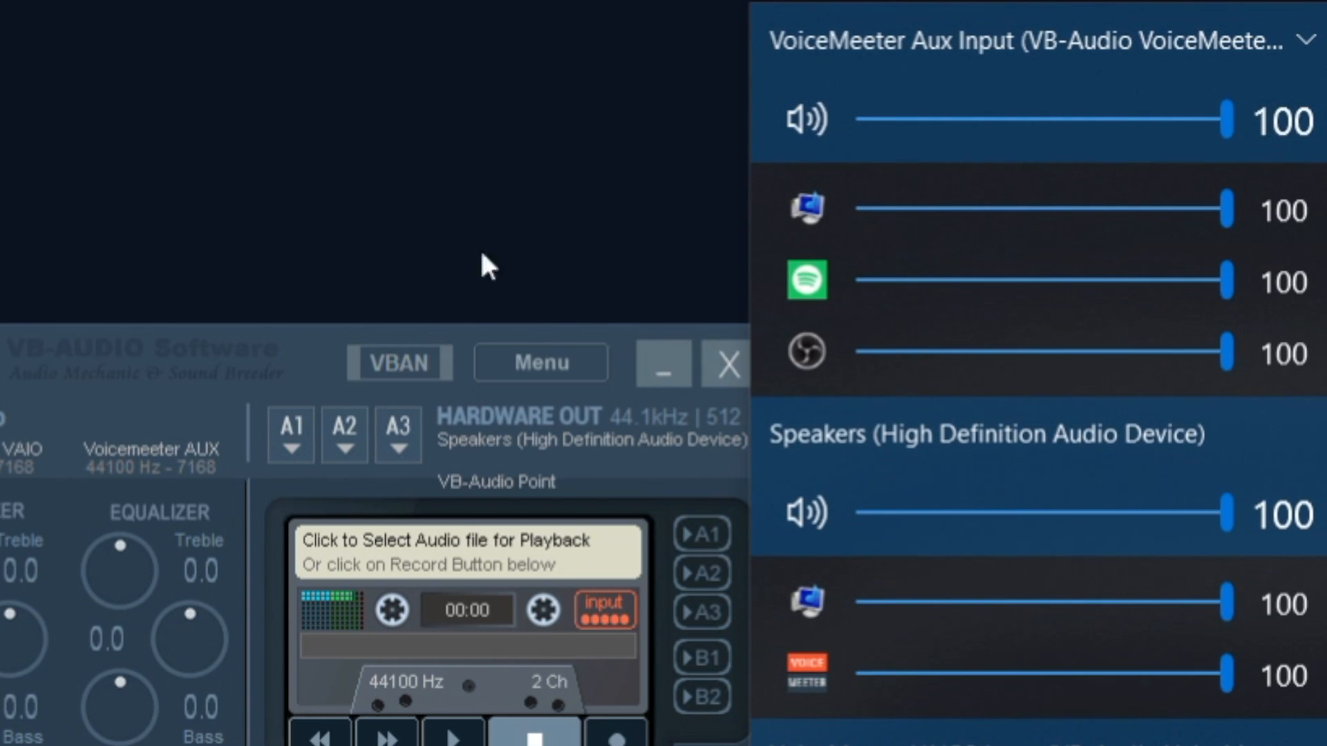
{"action": "mouse_move", "coordinate": [464, 241]}
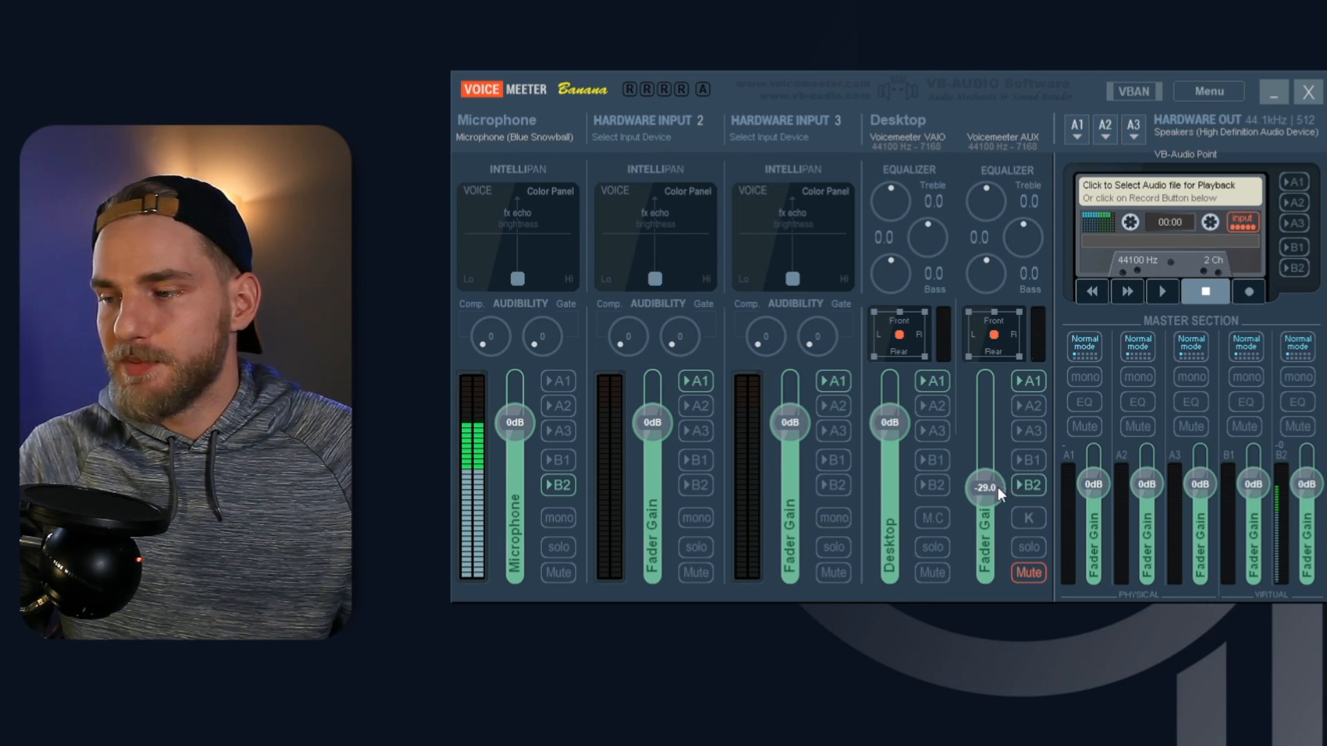
Step: Label the AUX strip Music and bring its fader gain down to roughly -25 dB
{"action": "left_click_drag", "start_coordinate": [983, 489], "coordinate": [983, 421]}
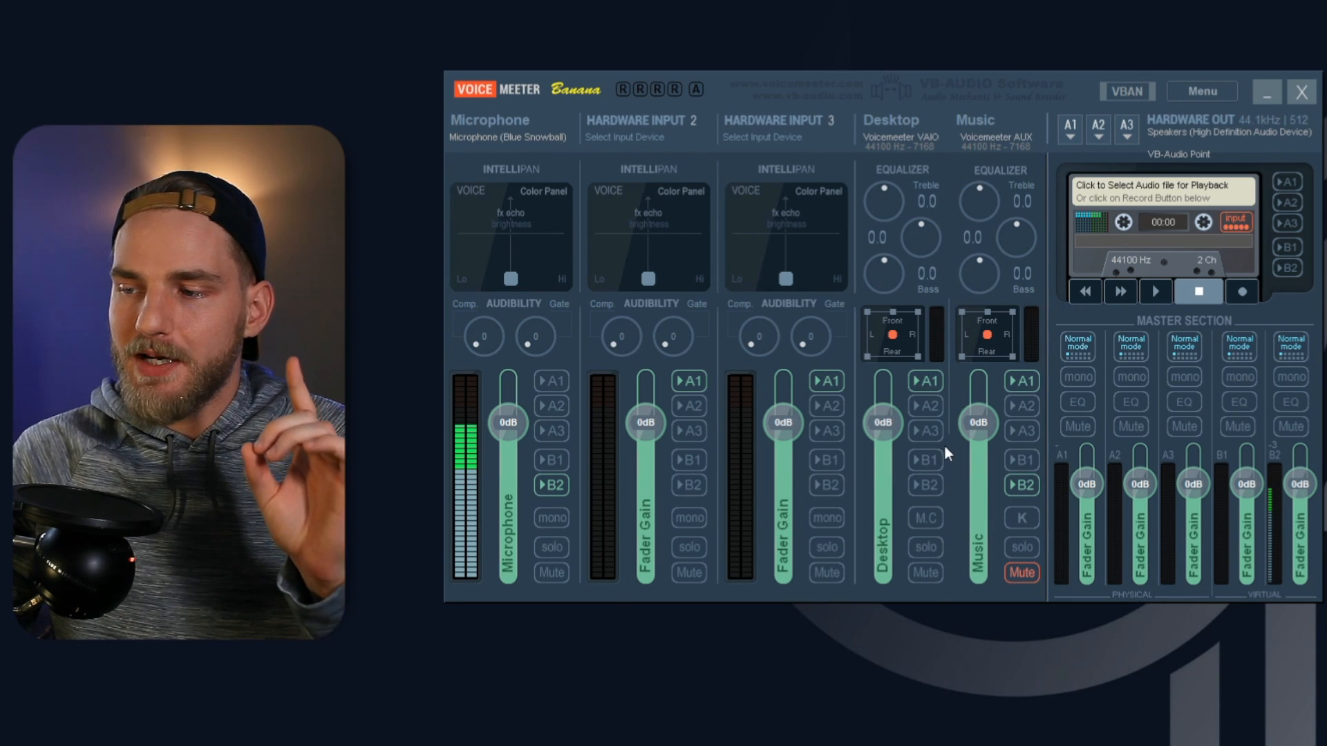
{"action": "left_click_drag", "start_coordinate": [977, 423], "coordinate": [977, 455]}
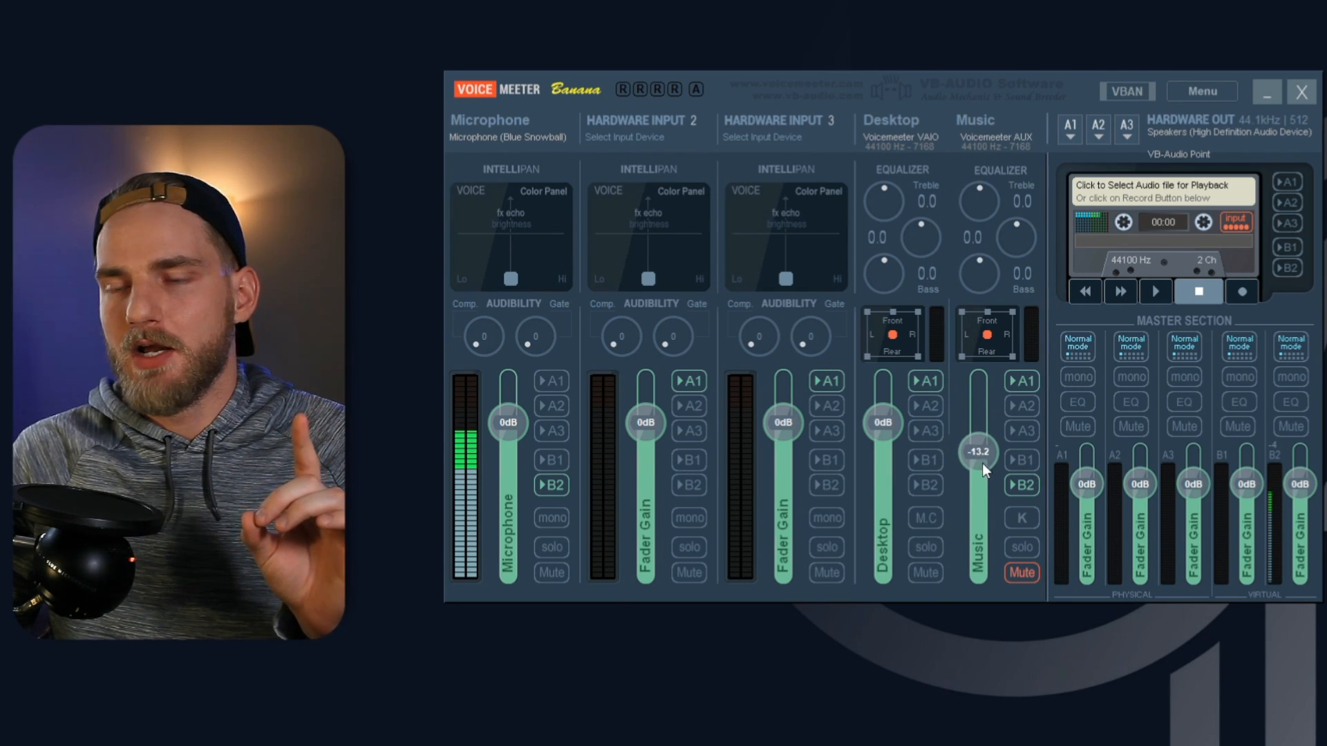
{"action": "left_click_drag", "start_coordinate": [978, 454], "coordinate": [981, 483]}
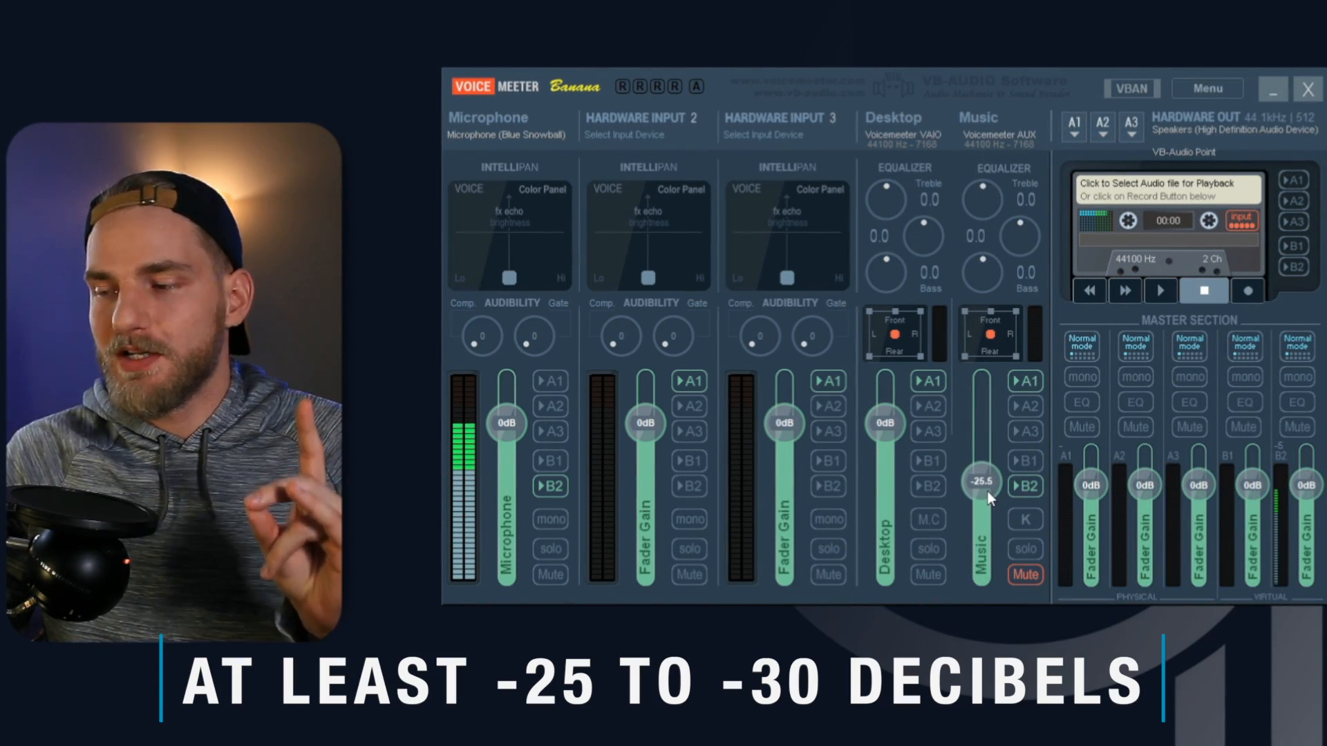
{"action": "left_click_drag", "start_coordinate": [981, 481], "coordinate": [981, 491]}
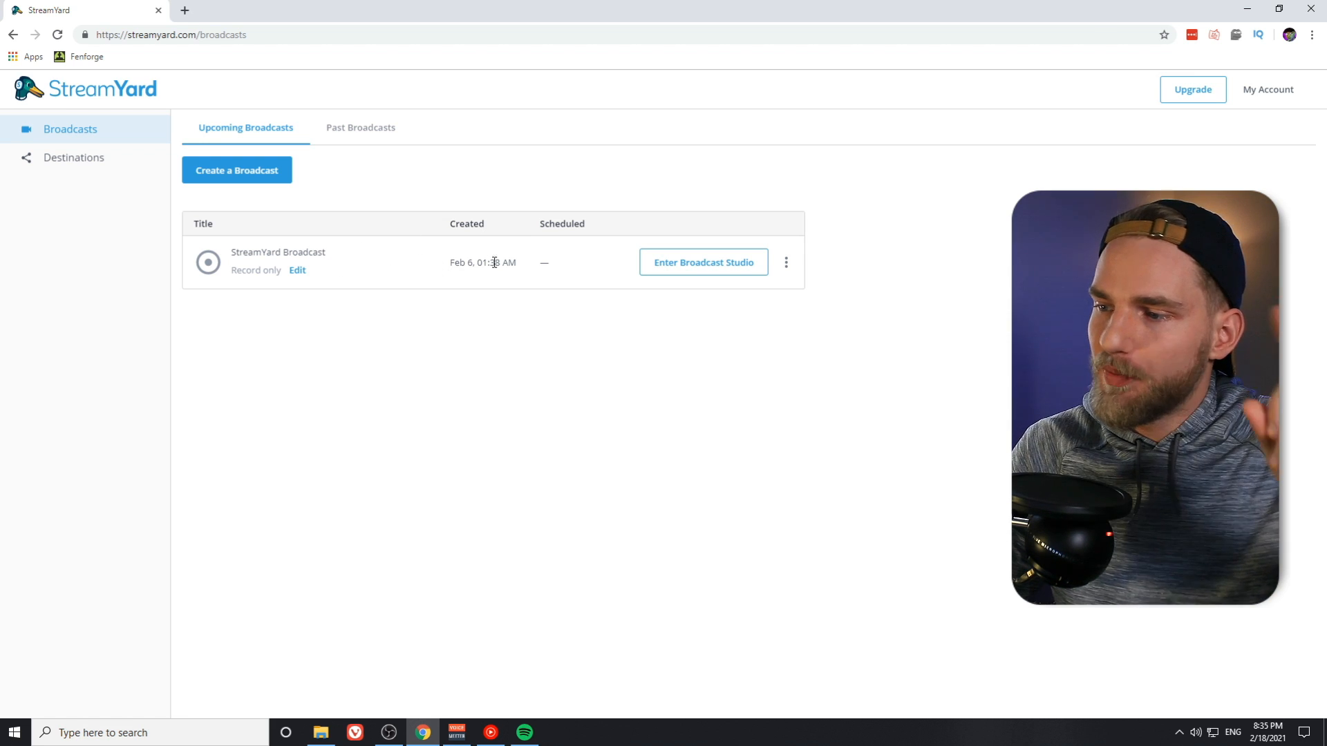
Step: Enter the broadcast studio for StreamYard Broadcast, reaching the camera and mic check
{"action": "left_click", "coordinate": [703, 263]}
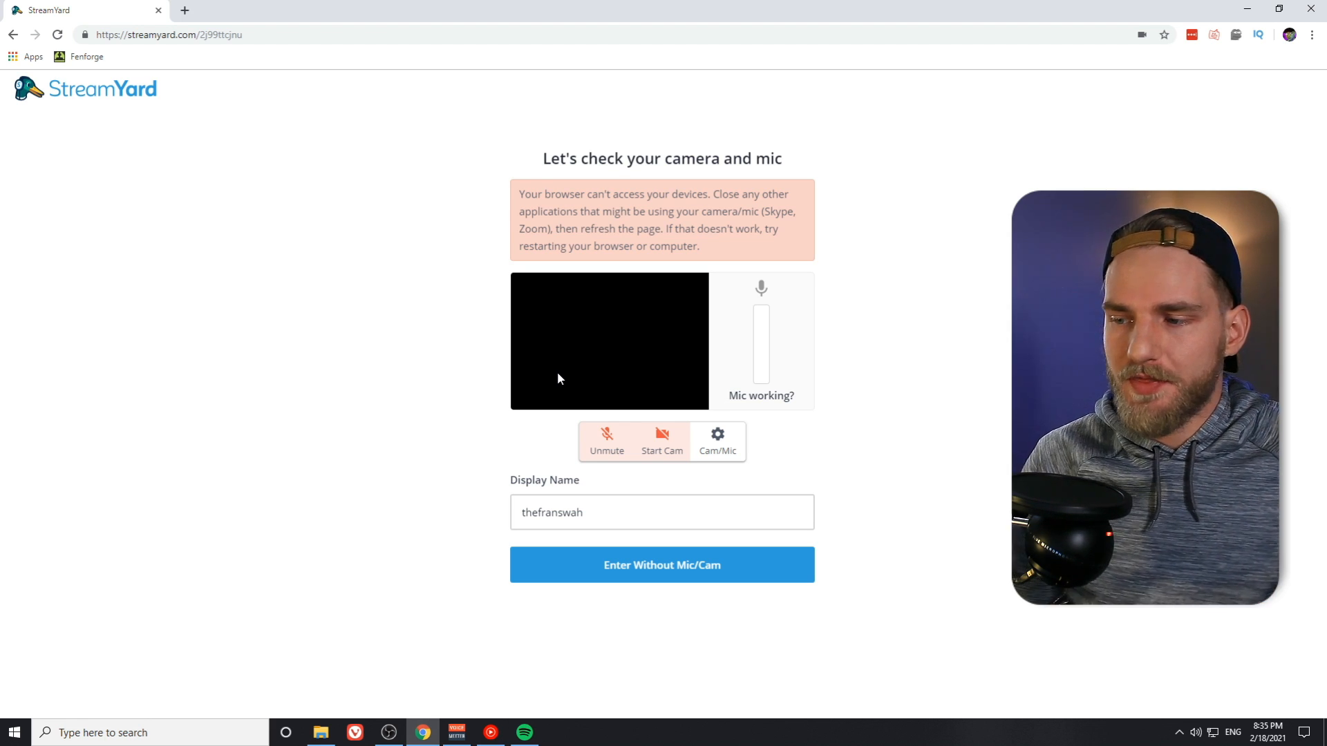
Step: Set the StreamYard mic to VoiceMeeter Aux Output (VB-Audio VoiceMeeter AUX VAIO) in Audio settings
{"action": "left_click", "coordinate": [718, 442]}
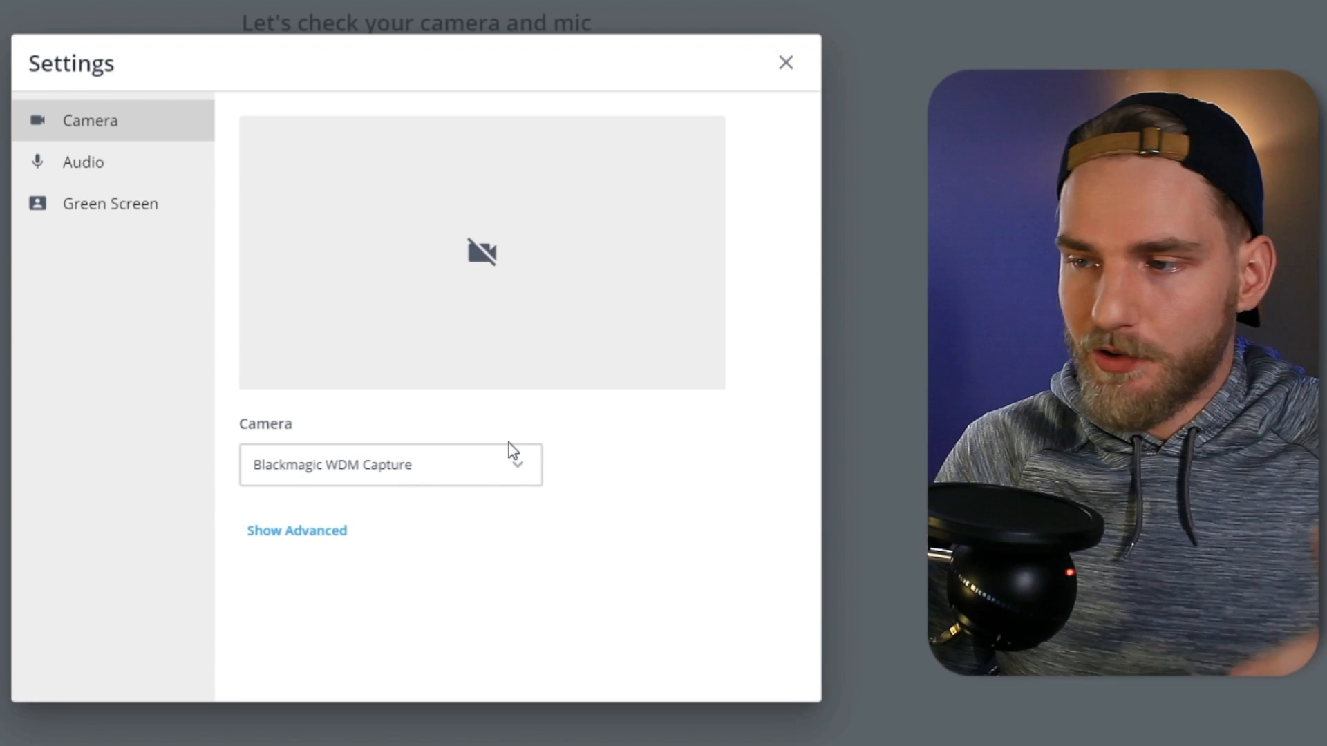
{"action": "left_click", "coordinate": [81, 163]}
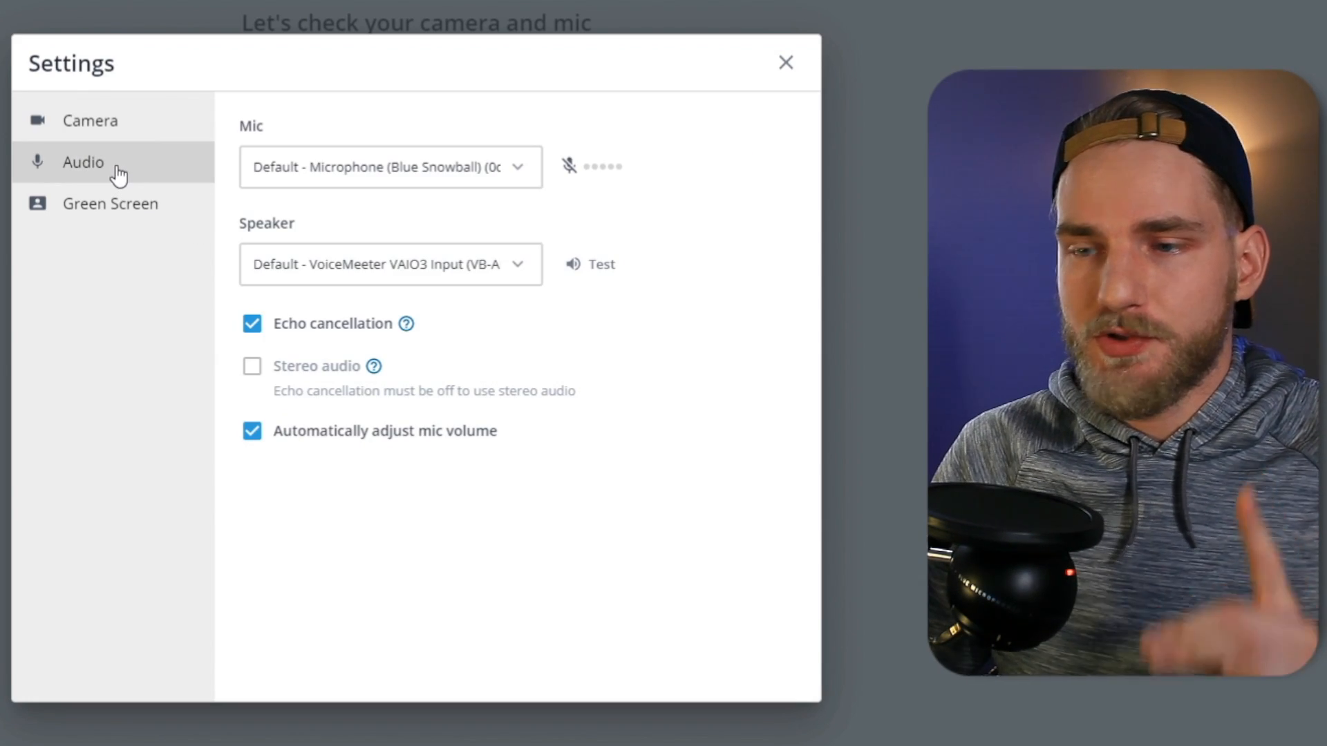
{"action": "left_click", "coordinate": [393, 167]}
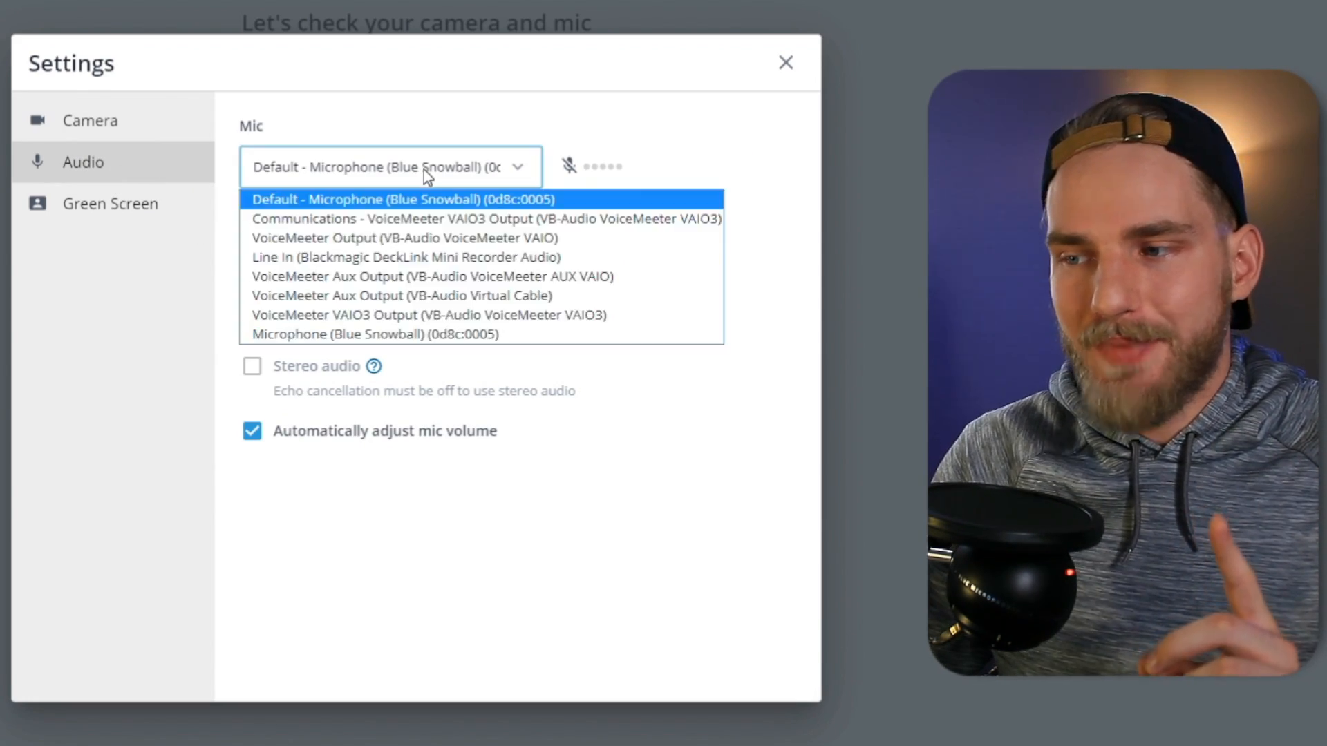
{"action": "mouse_move", "coordinate": [384, 263]}
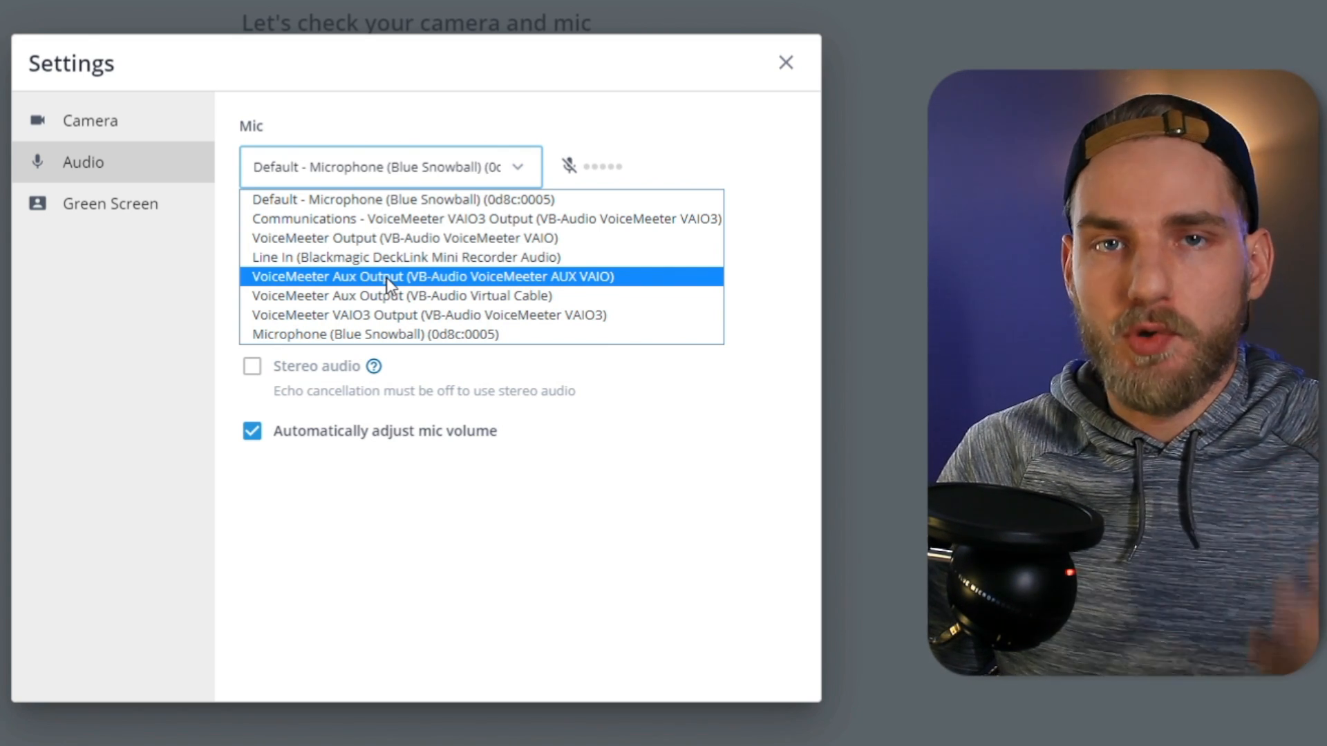
{"action": "mouse_move", "coordinate": [457, 305]}
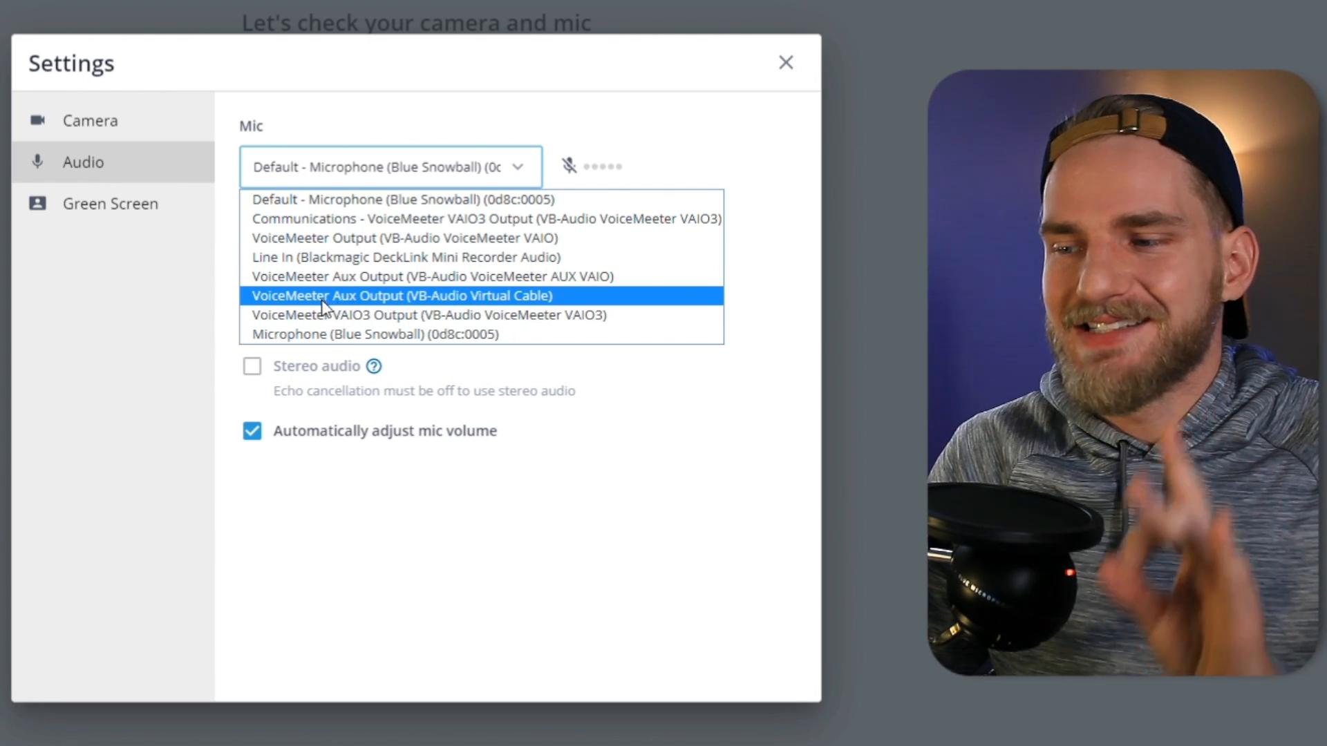
{"action": "mouse_move", "coordinate": [373, 302]}
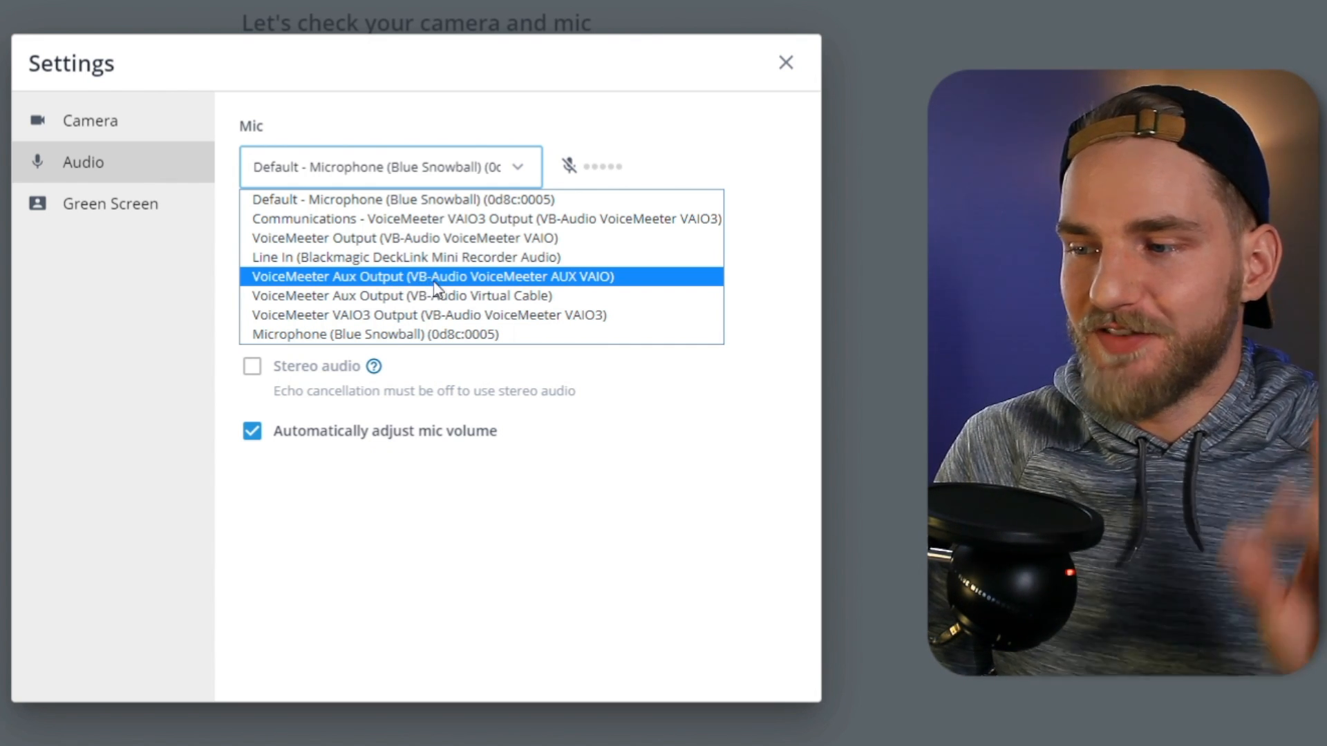
{"action": "mouse_move", "coordinate": [572, 287]}
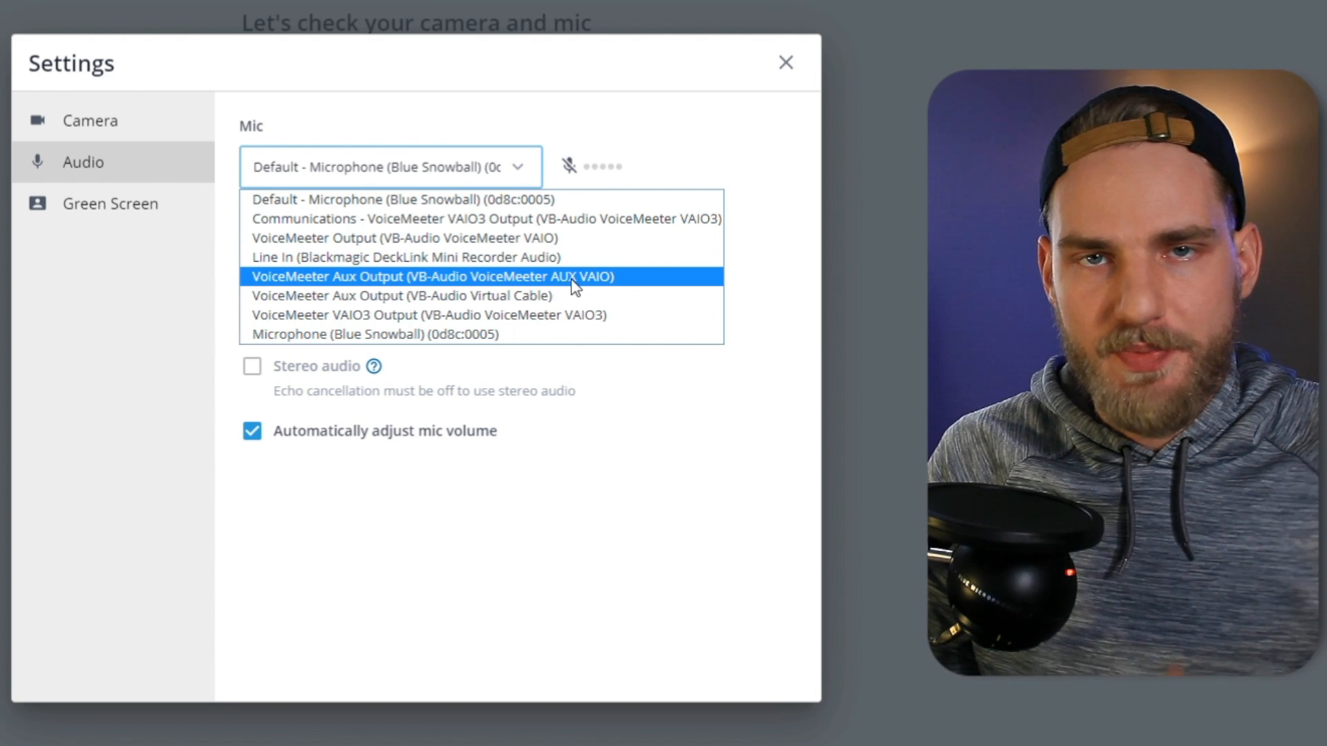
{"action": "left_click", "coordinate": [429, 276]}
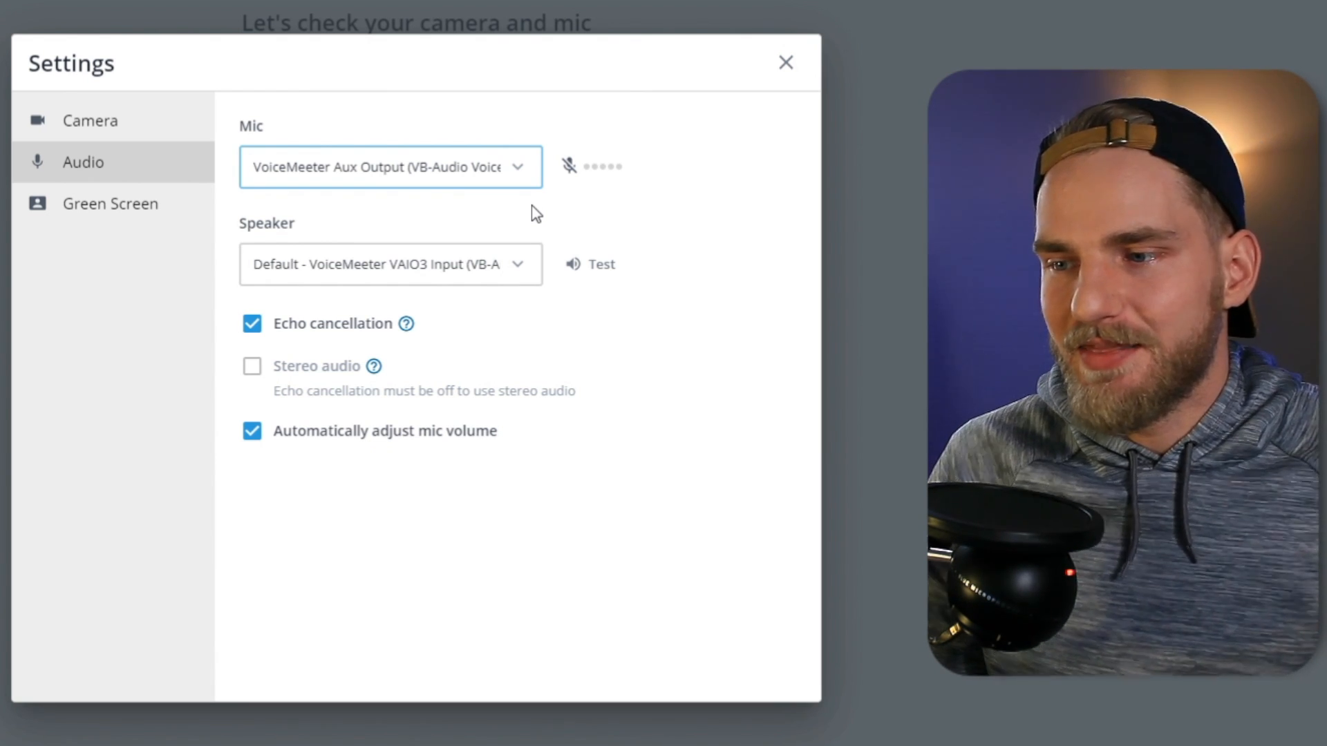
{"action": "left_click", "coordinate": [785, 62]}
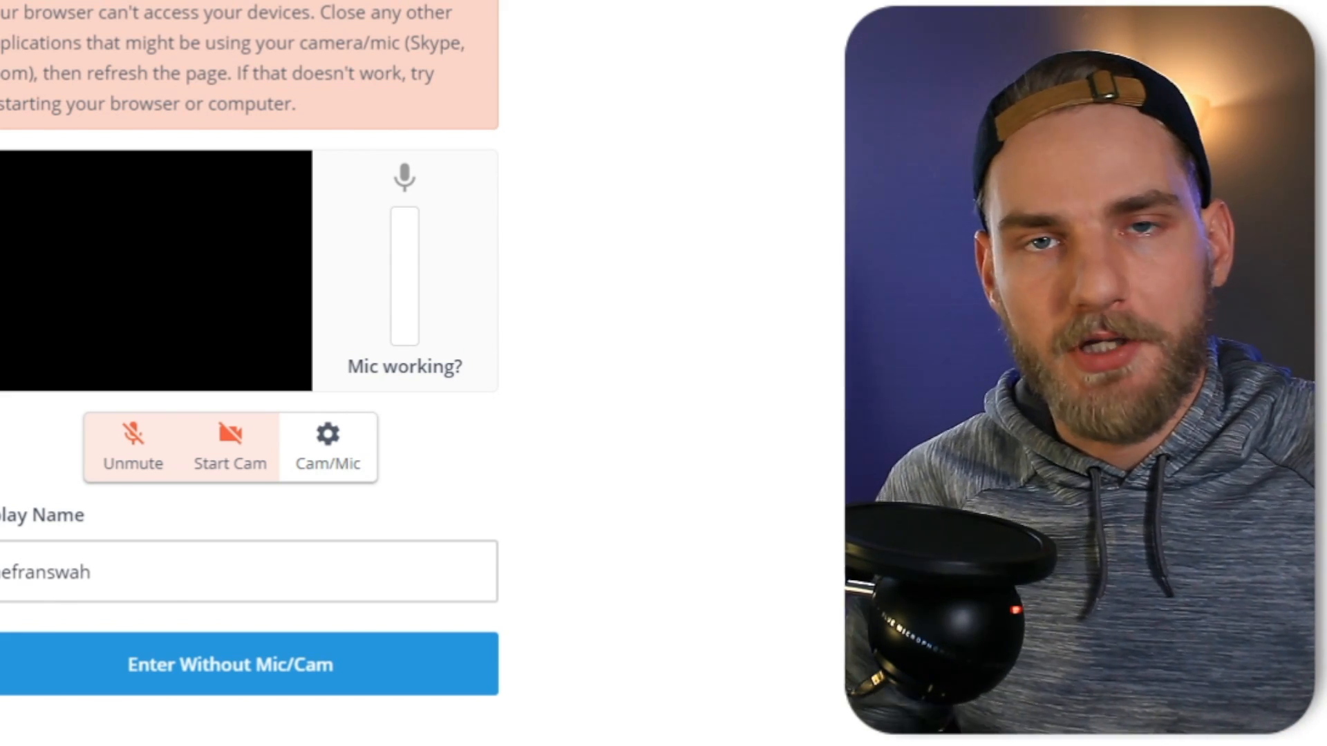
Step: Join the studio via Enter Without Mic/Cam, showing the thefranswah camera feed
{"action": "left_click", "coordinate": [232, 664]}
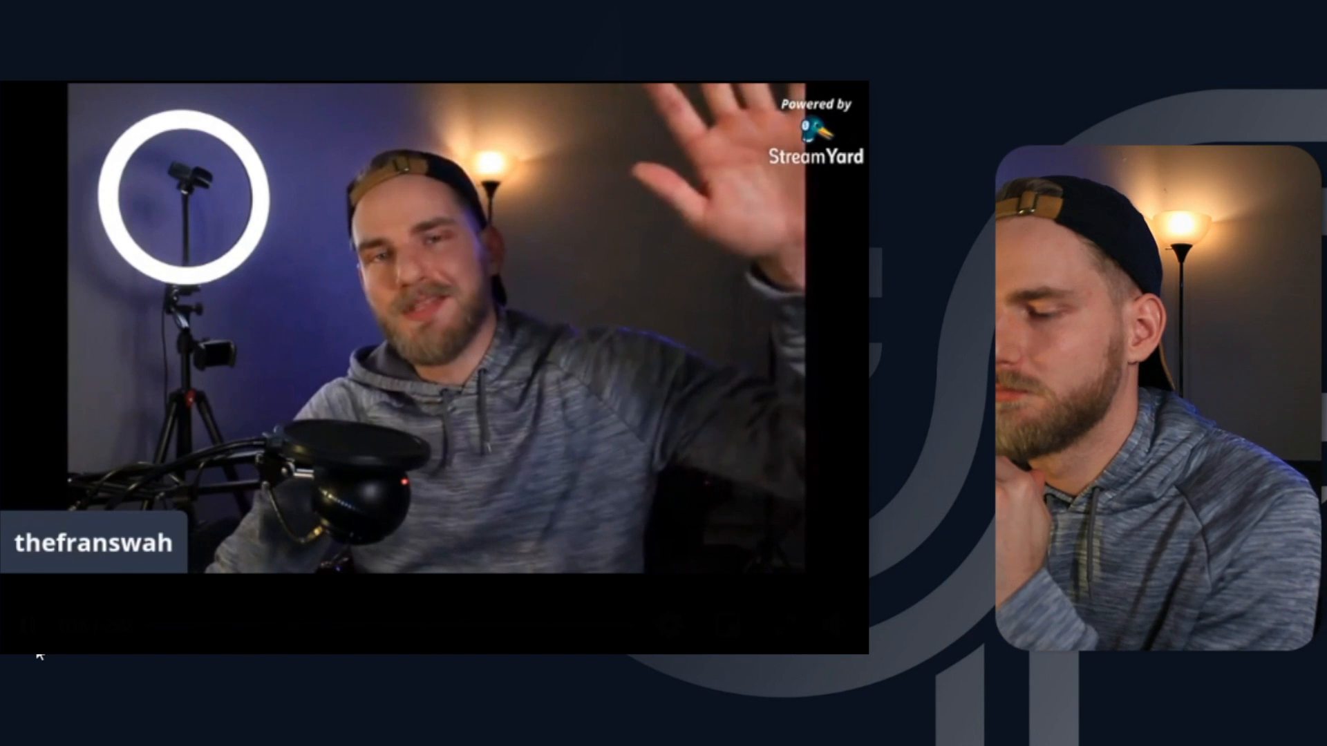